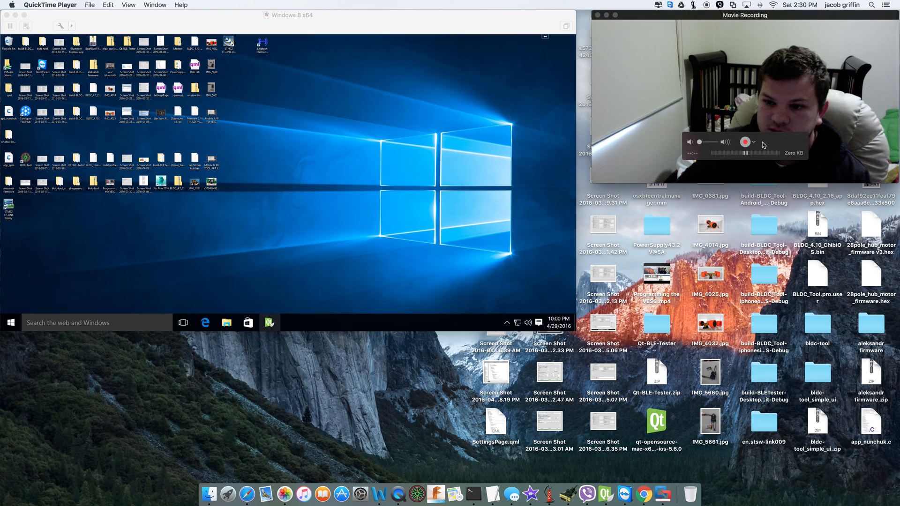
# Switch QuickTime's recording camera to the HD Pro Webcam C920.
pyautogui.click(754, 142)
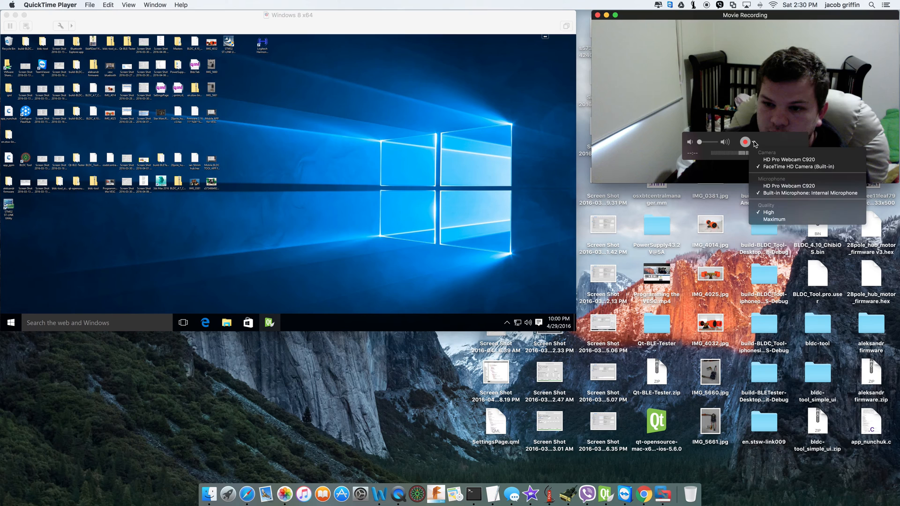
pyautogui.click(755, 142)
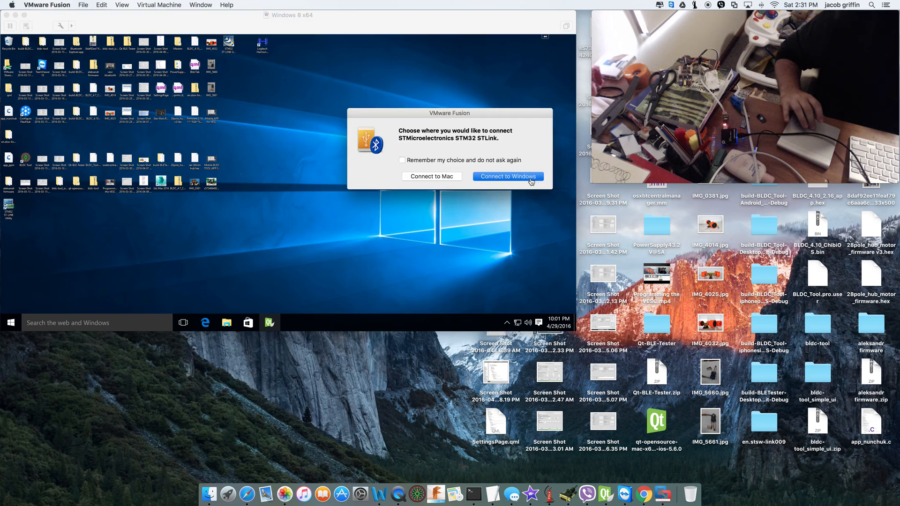
# Connect the STM32 ST-Link to the Windows VM and launch Microsoft Edge.
pyautogui.click(506, 176)
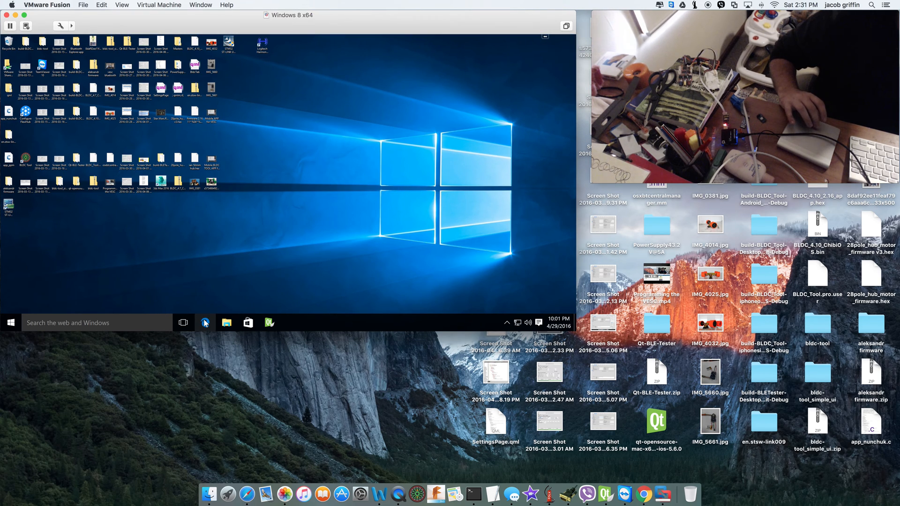
pyautogui.click(204, 322)
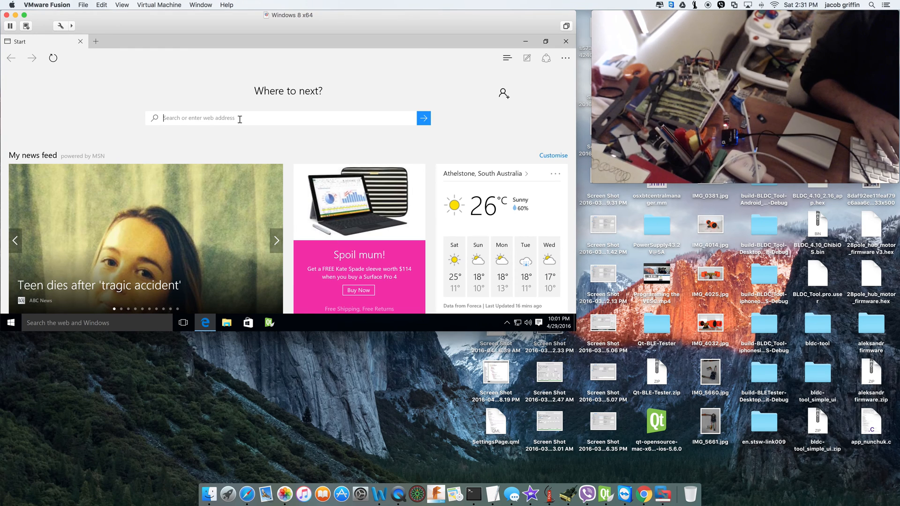
# Search 'stlink un', open the STSW-LINK004 page, then minimize the VM window.
pyautogui.write('stlink u')
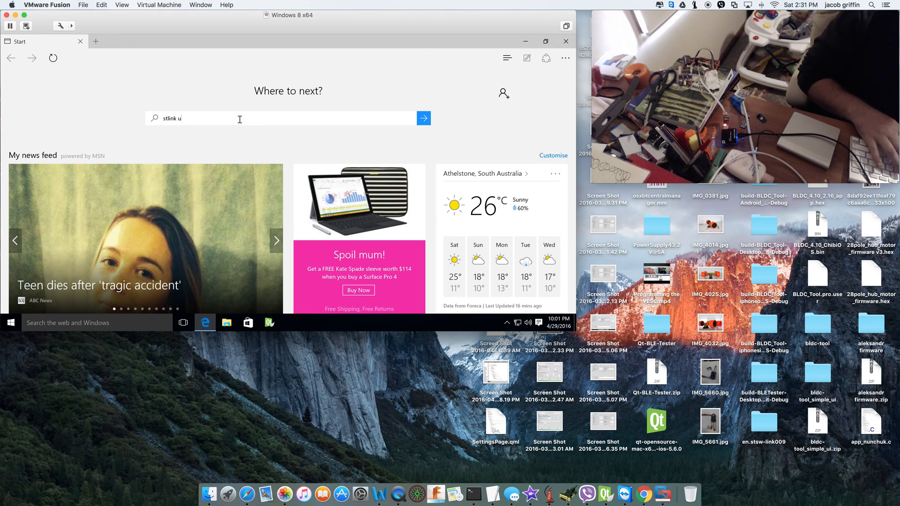
pyautogui.write('n')
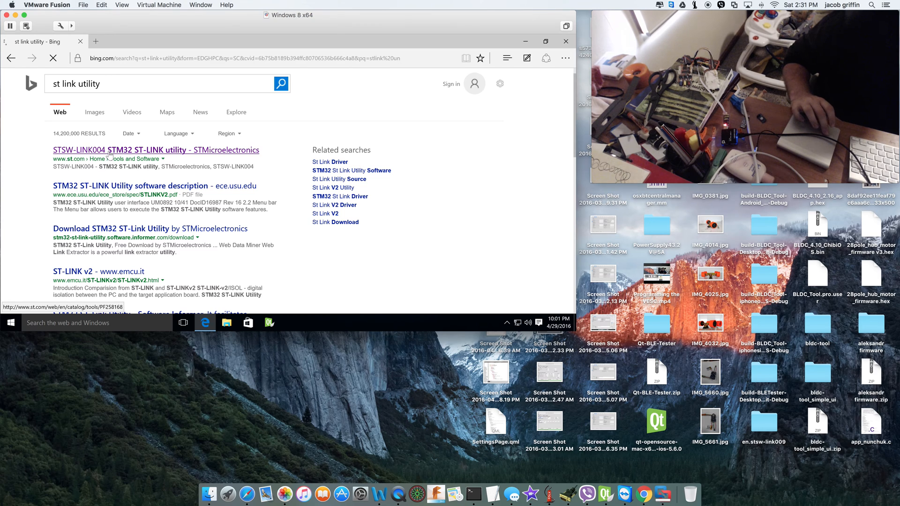
pyautogui.click(155, 150)
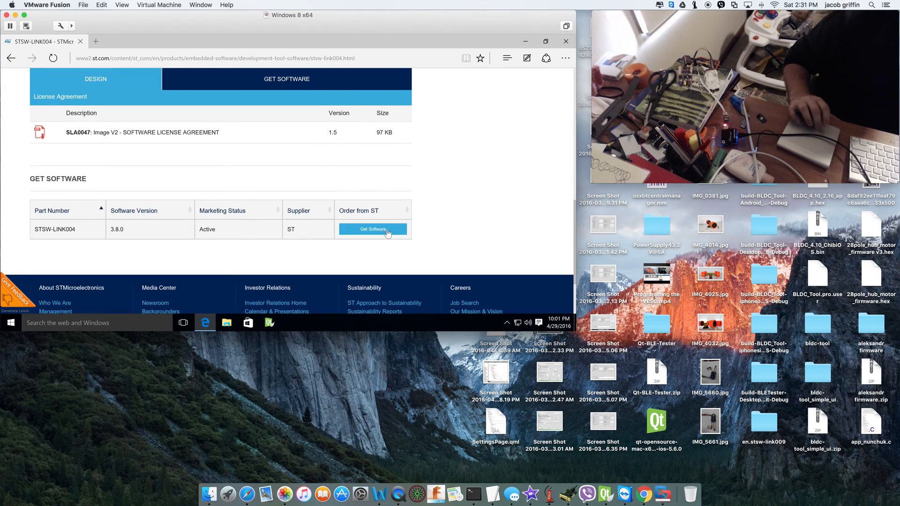
pyautogui.moveTo(267, 200)
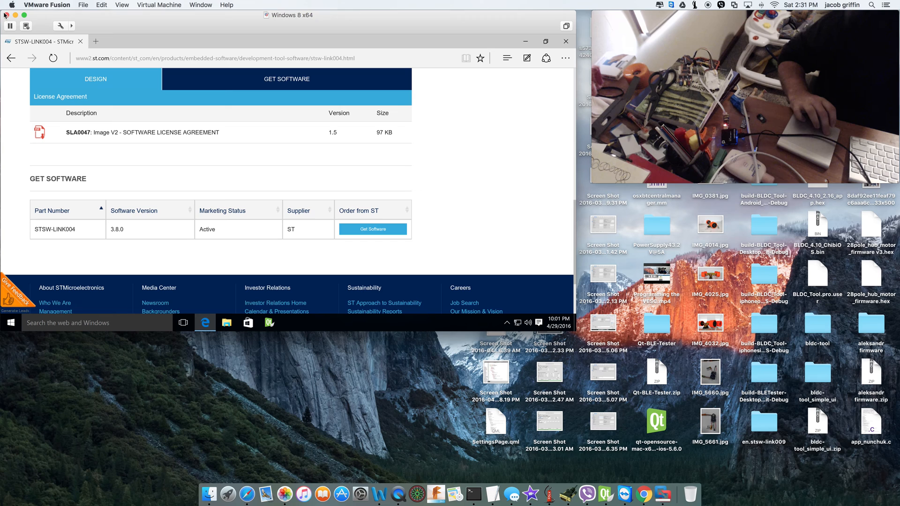
pyautogui.click(26, 25)
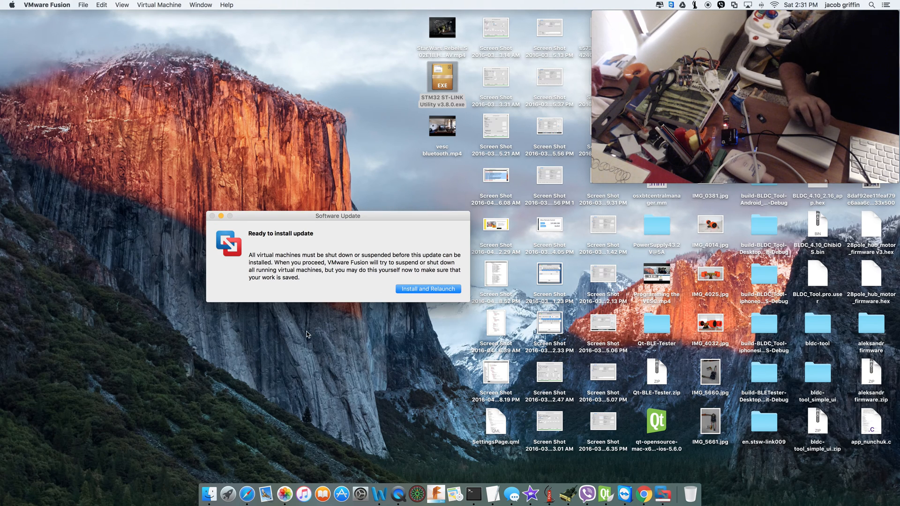
# Select the downloaded installer, restore the VM window, and dismiss the features notice.
pyautogui.click(441, 84)
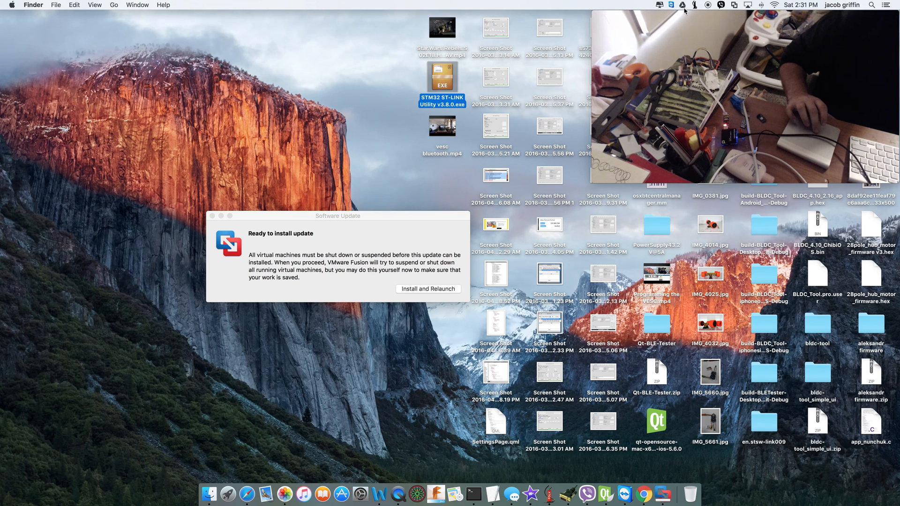
pyautogui.click(682, 5)
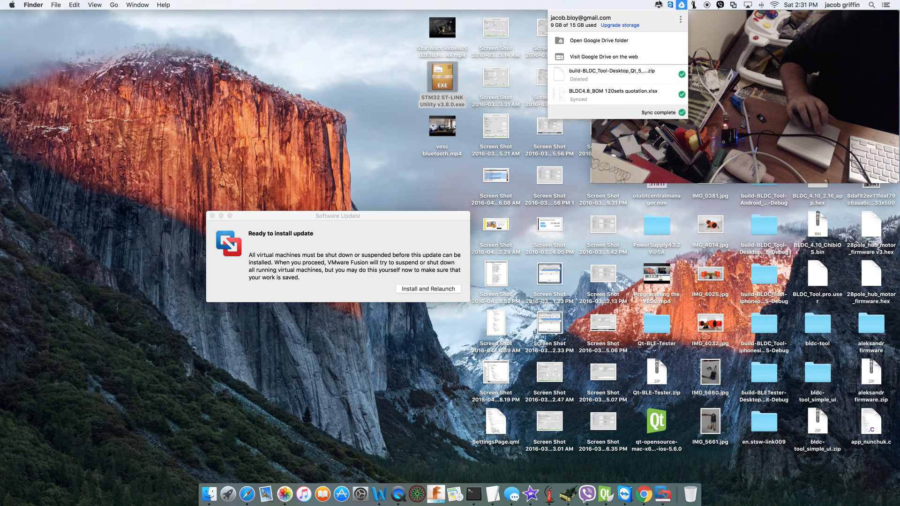
pyautogui.click(730, 4)
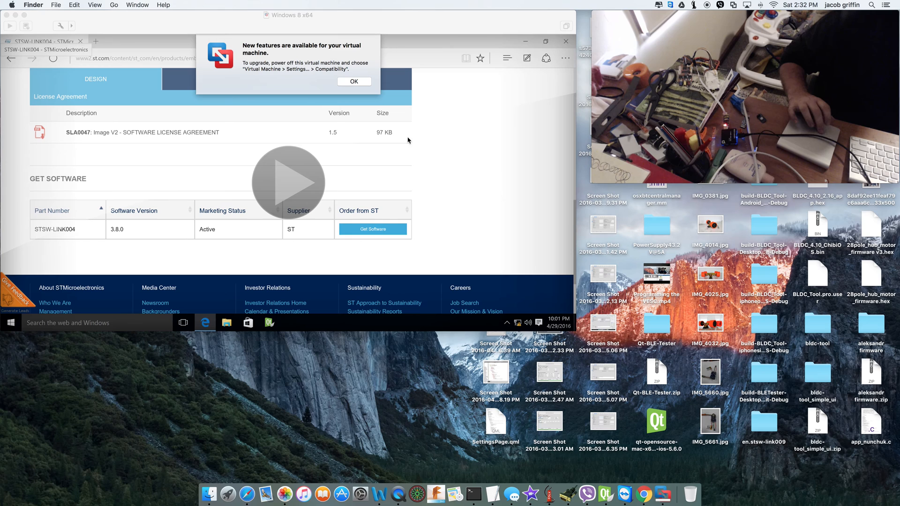
pyautogui.click(353, 81)
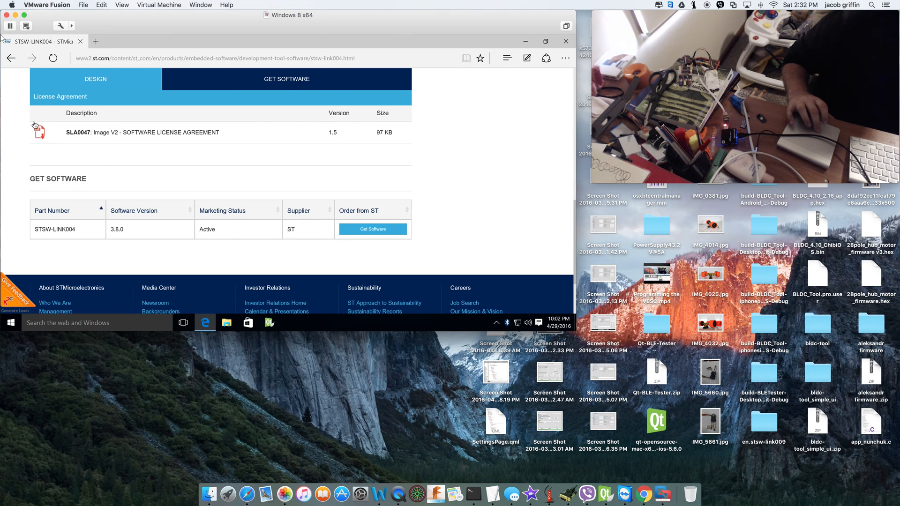
pyautogui.moveTo(99, 126)
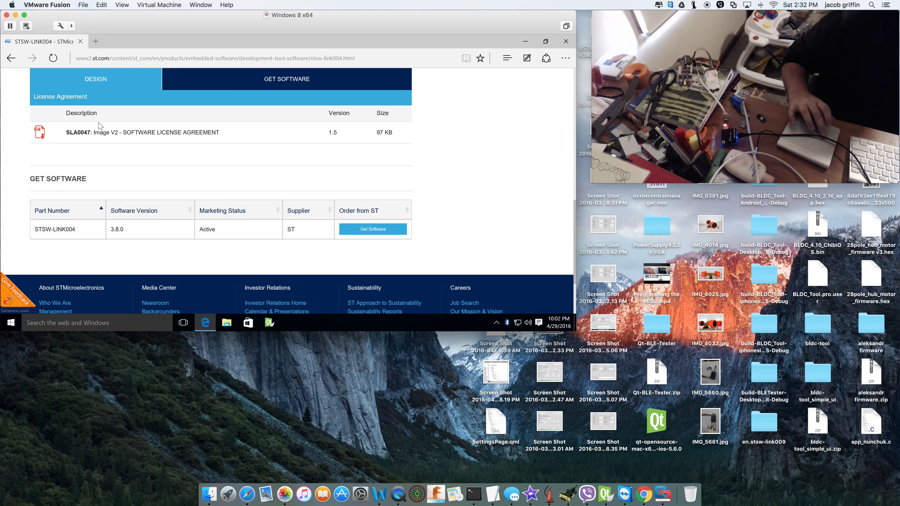
pyautogui.moveTo(575, 133)
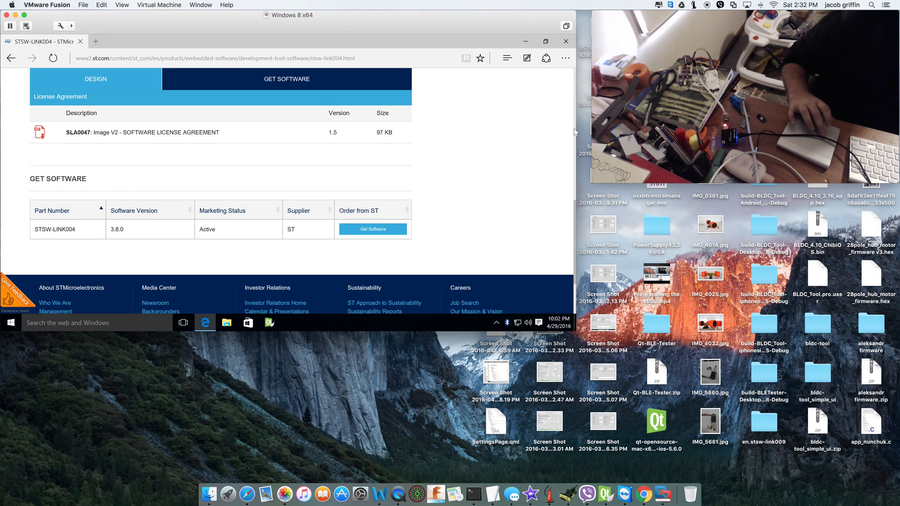
pyautogui.moveTo(565, 41)
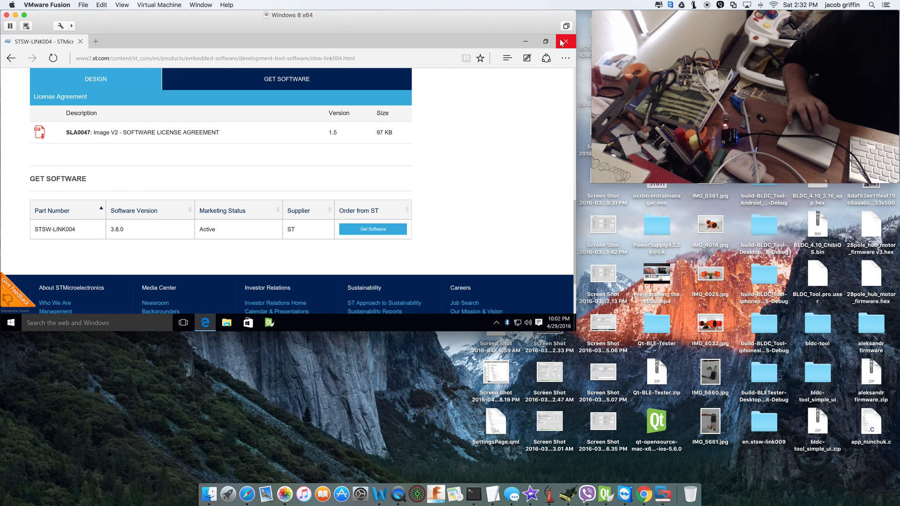
# Close Edge and launch STM32 ST-LINK Utility from the Windows desktop.
pyautogui.click(565, 41)
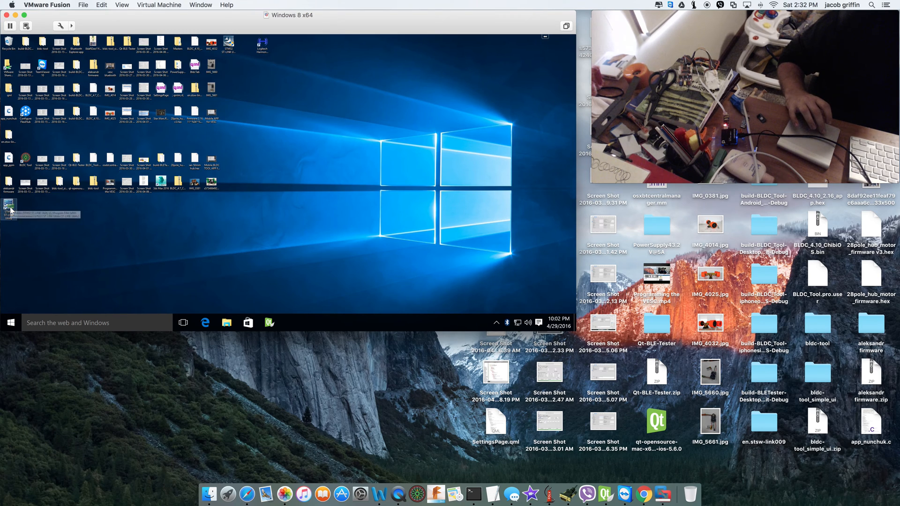
pyautogui.moveTo(8, 230)
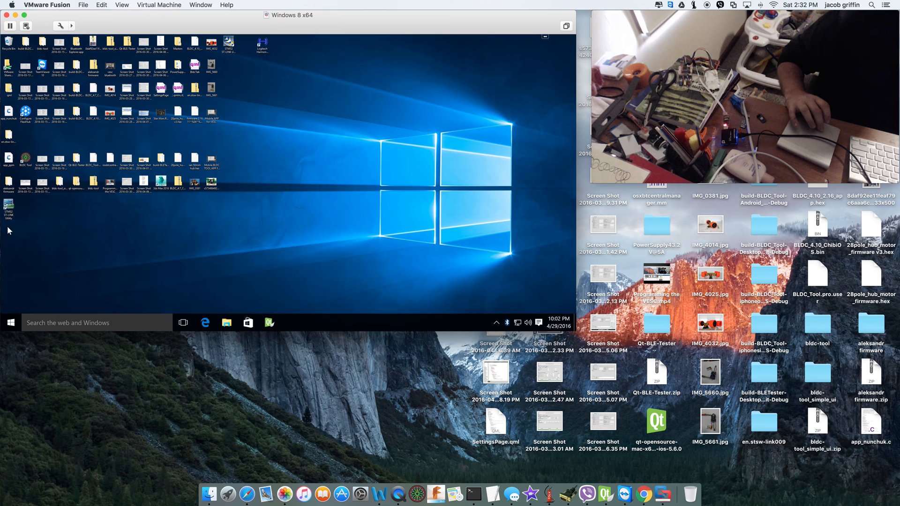
pyautogui.moveTo(12, 223)
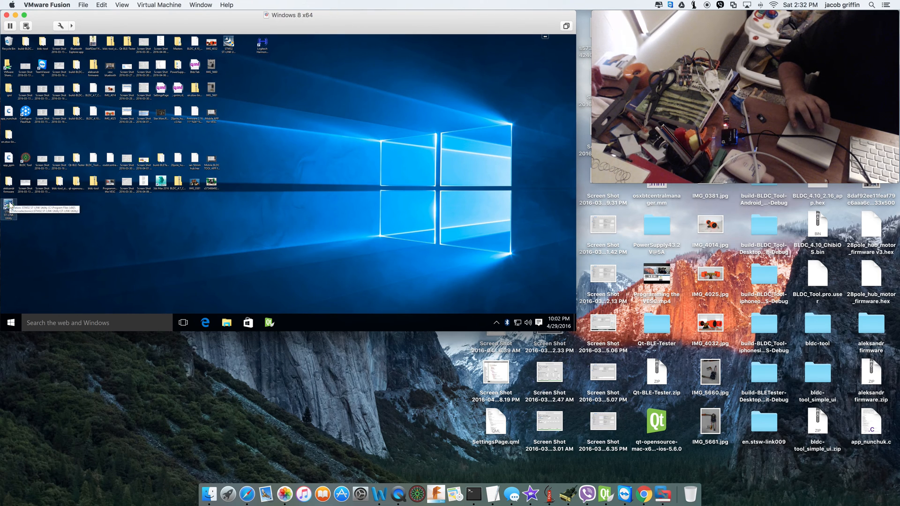
pyautogui.doubleClick(8, 208)
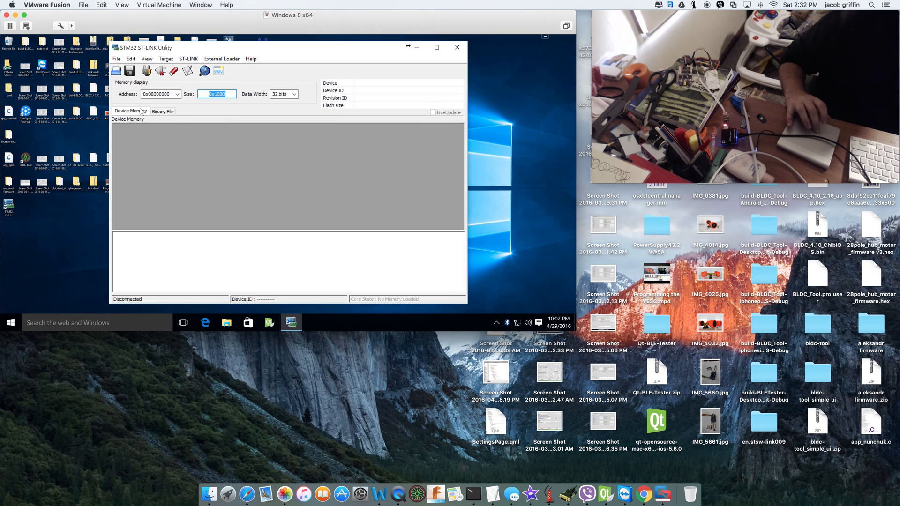
pyautogui.moveTo(147, 70)
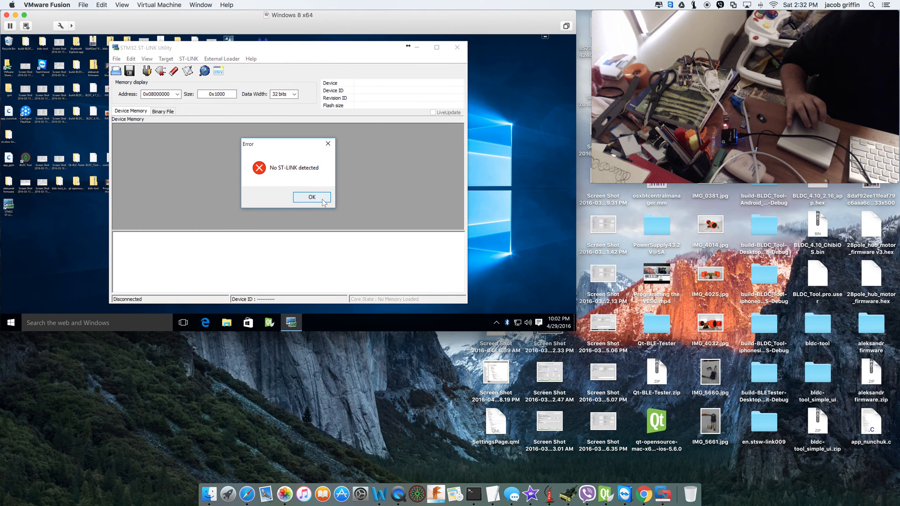
# Attach the STM32 STLink to the VM via Virtual Machine menu, then connect to target.
pyautogui.click(312, 197)
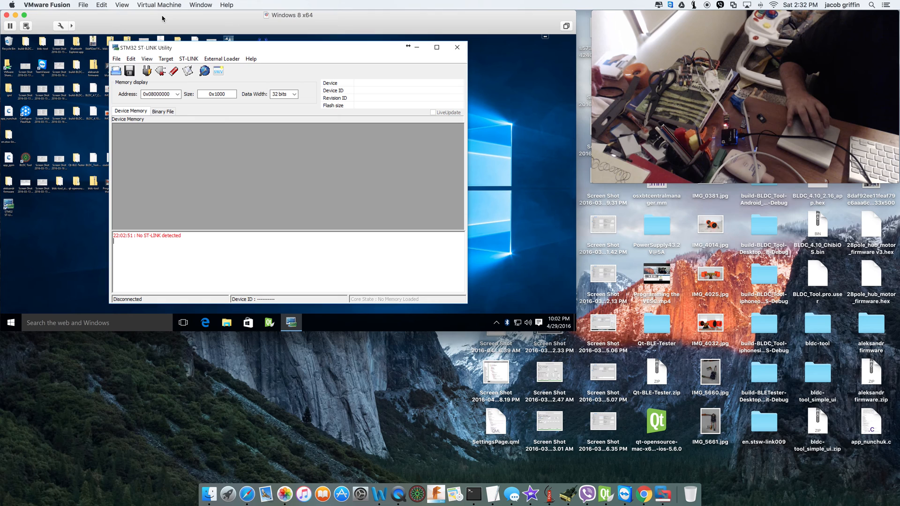
pyautogui.click(159, 4)
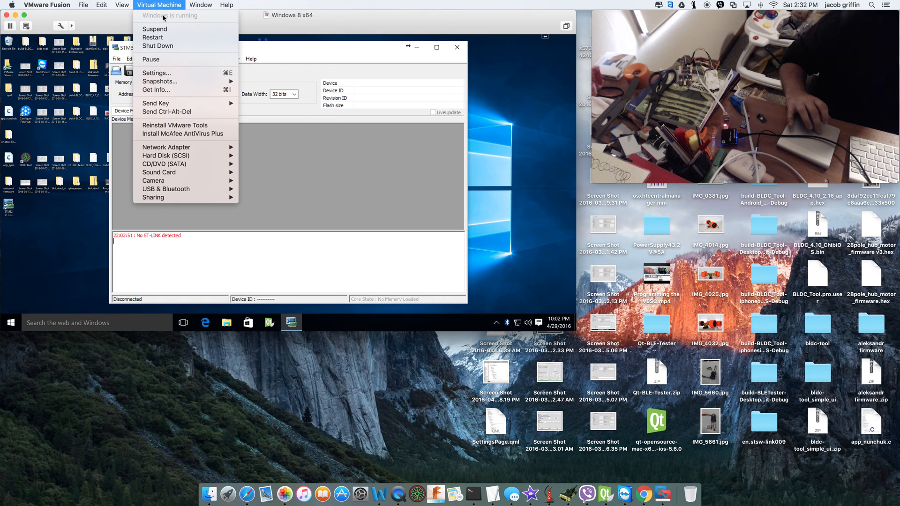
pyautogui.moveTo(167, 189)
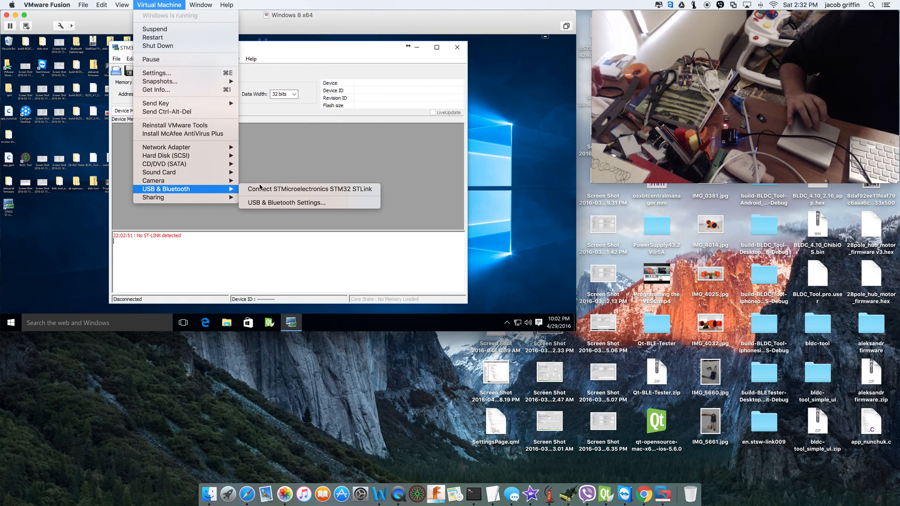
pyautogui.moveTo(309, 189)
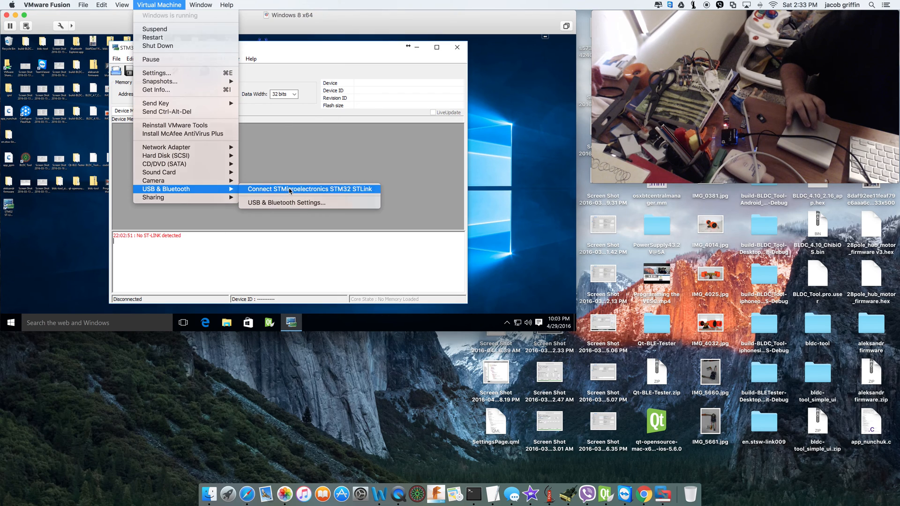
pyautogui.click(311, 189)
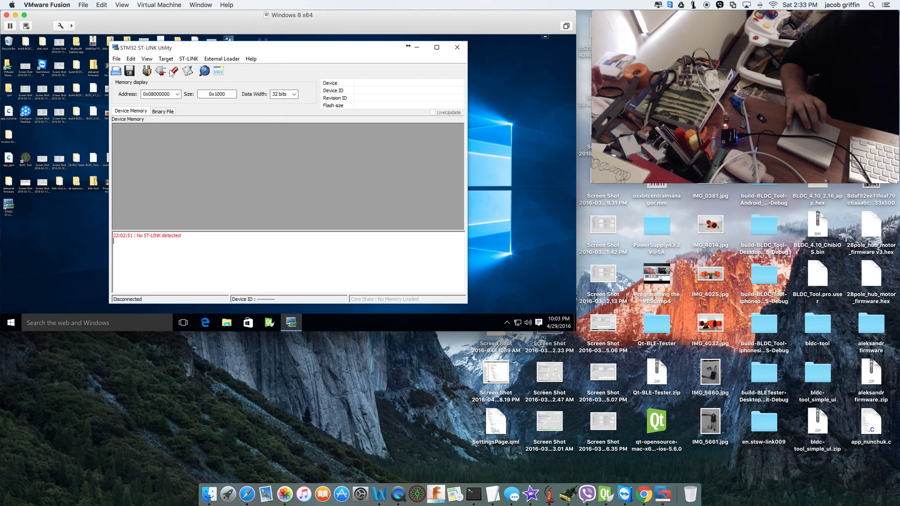
pyautogui.click(146, 71)
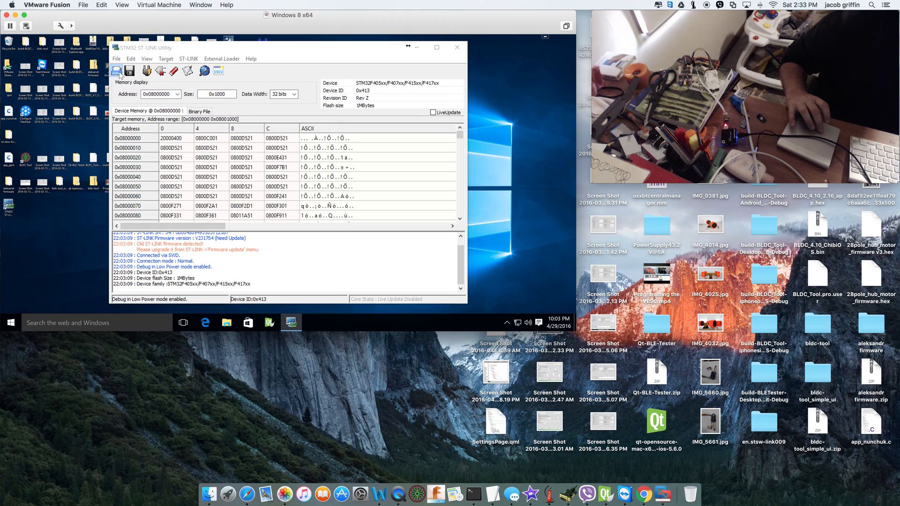
# Open the Open file dialog to load firmware.
pyautogui.click(116, 71)
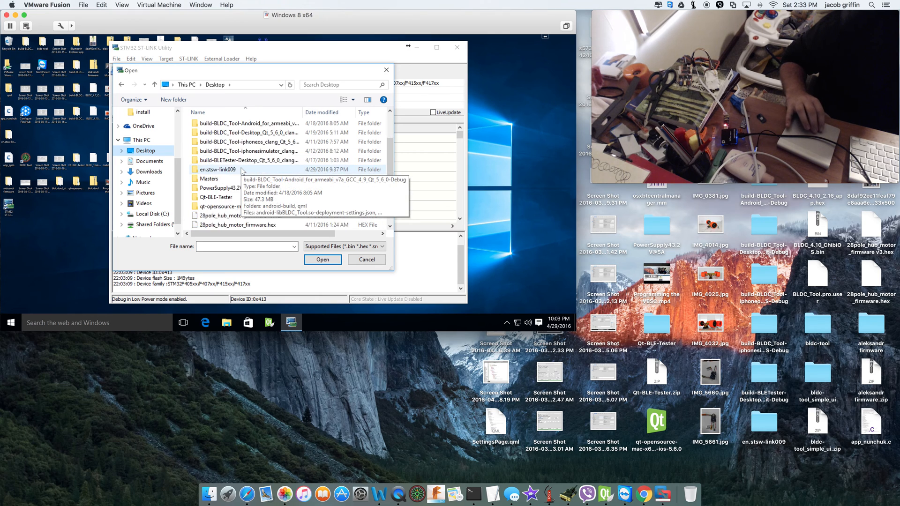
# Browse the Desktop files and select 28pole_hub_motor_firmware v3.hex.
pyautogui.scroll(-3)
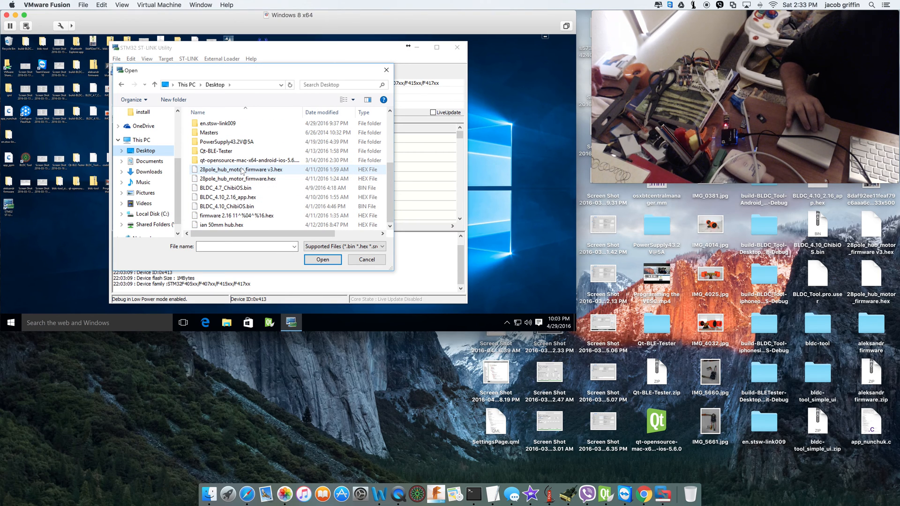
pyautogui.click(225, 187)
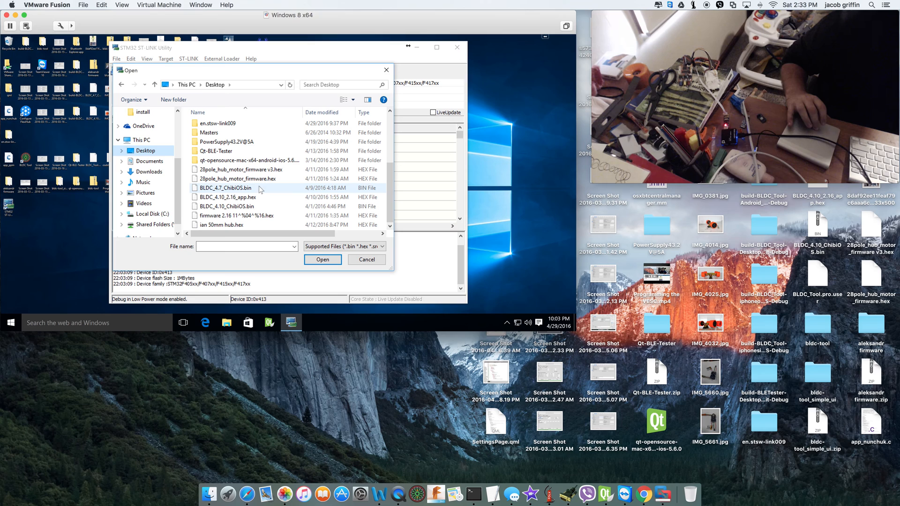
pyautogui.click(226, 197)
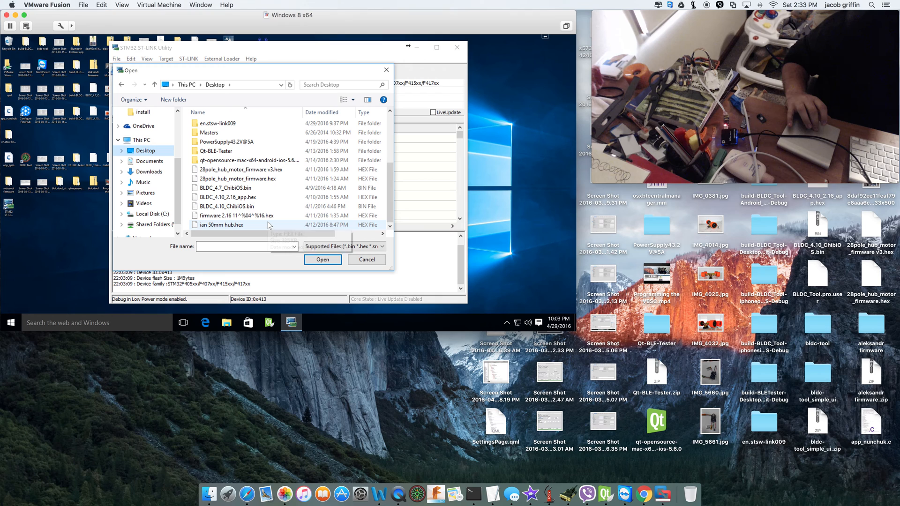
pyautogui.click(236, 196)
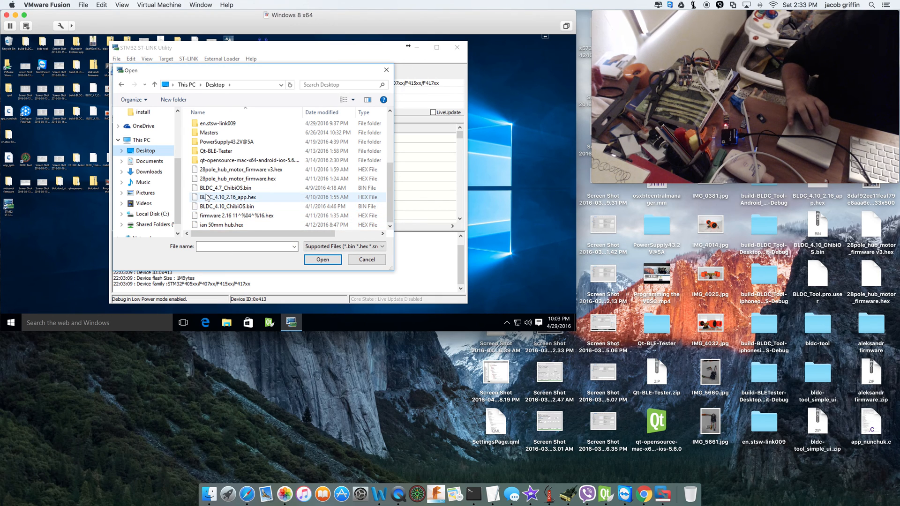
pyautogui.click(237, 178)
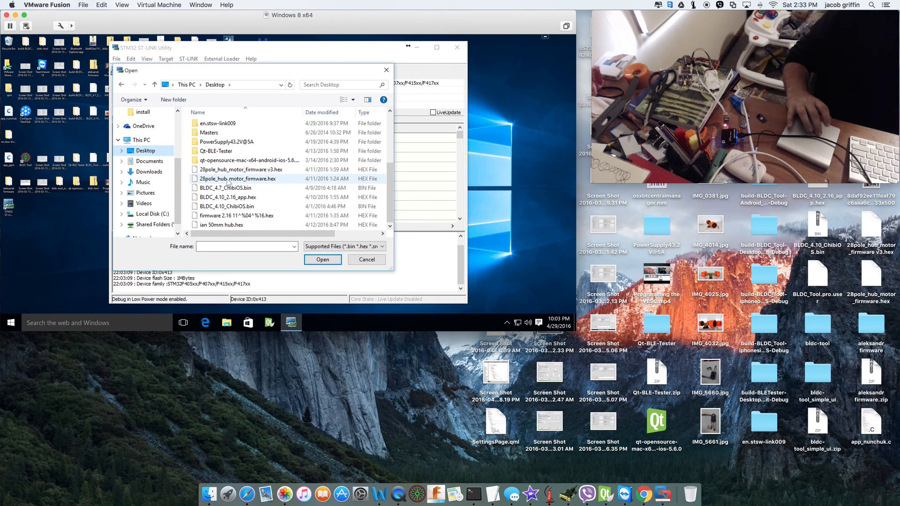
pyautogui.moveTo(236, 178)
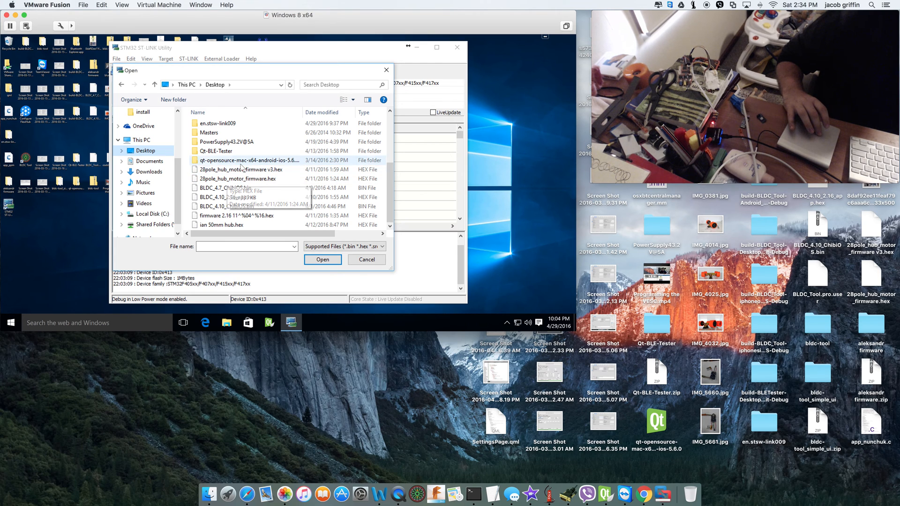
pyautogui.click(241, 169)
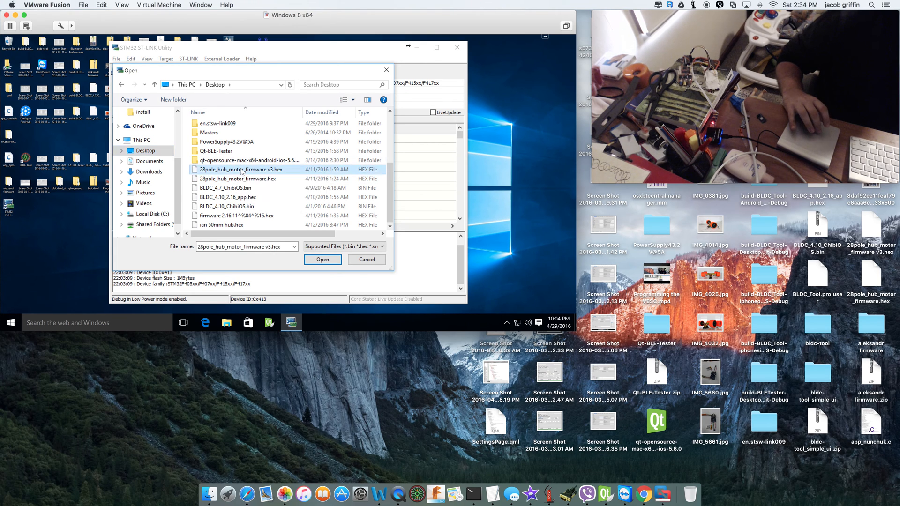
# Load the v3 hex file and open the Program & Verify dialog.
pyautogui.click(323, 259)
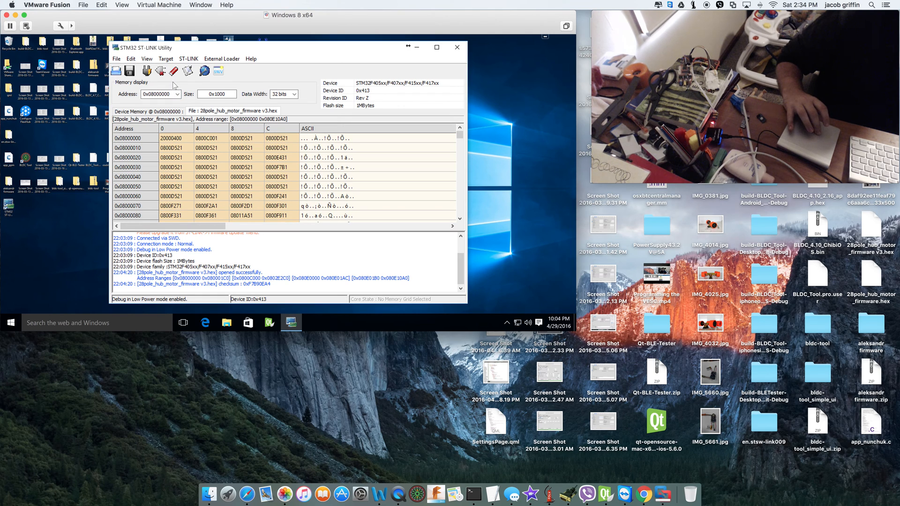
pyautogui.moveTo(173, 71)
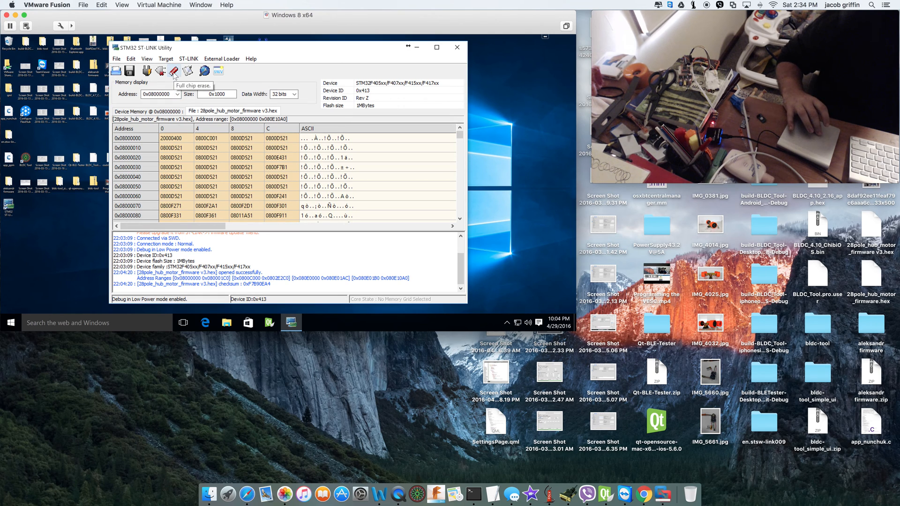
pyautogui.moveTo(187, 71)
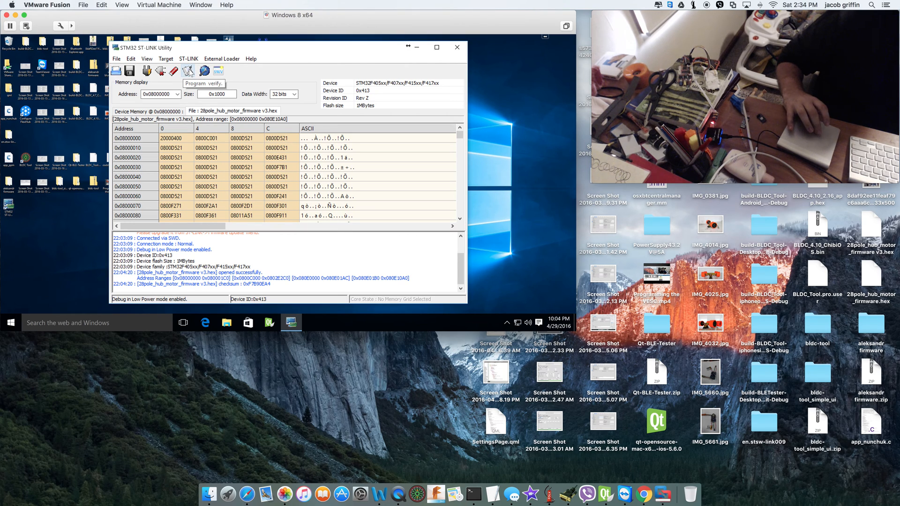
pyautogui.click(188, 70)
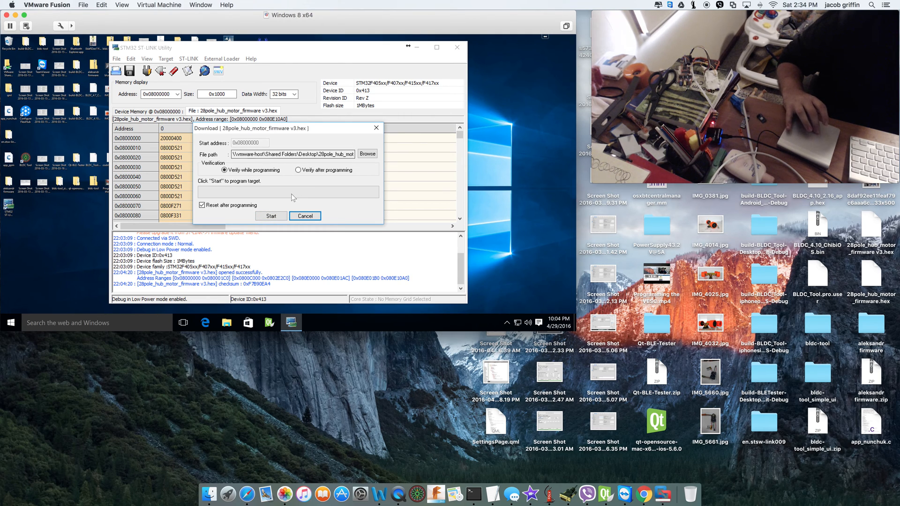
# Keep verification enabled and flash the v3 firmware until verification reports OK.
pyautogui.click(225, 170)
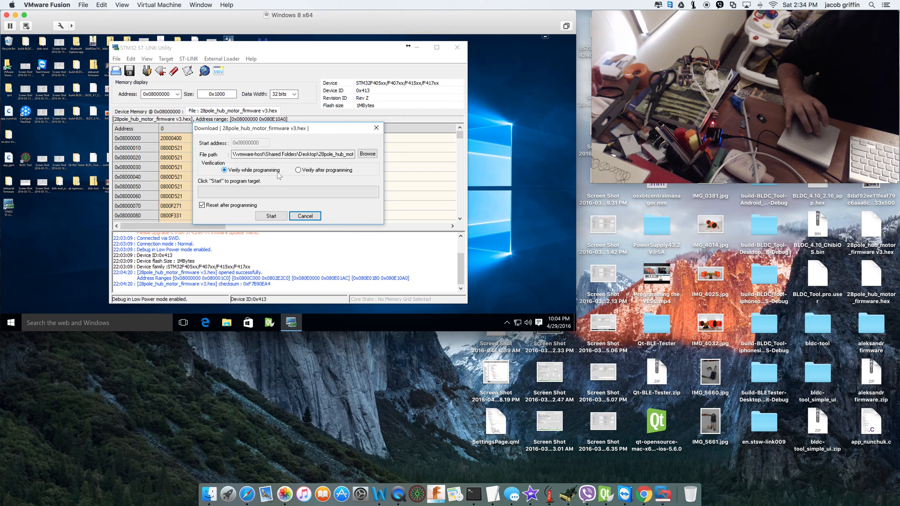
pyautogui.moveTo(241, 195)
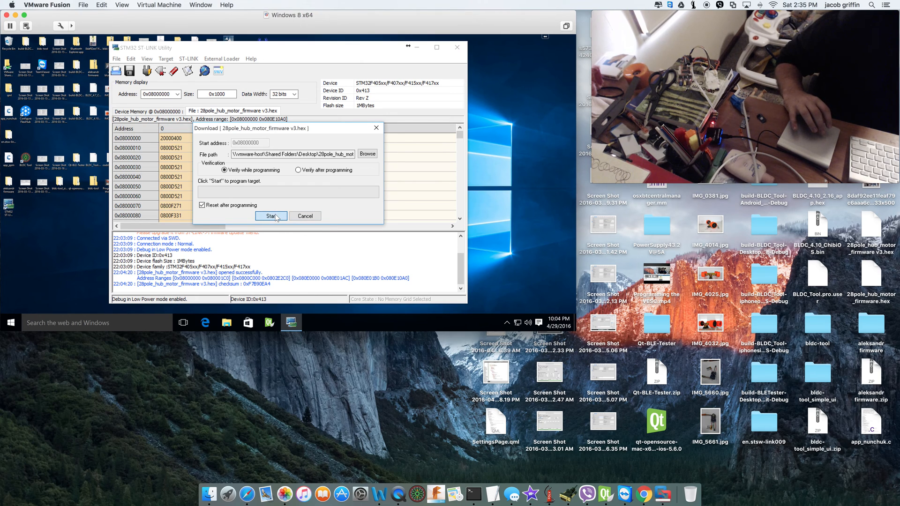
pyautogui.click(270, 216)
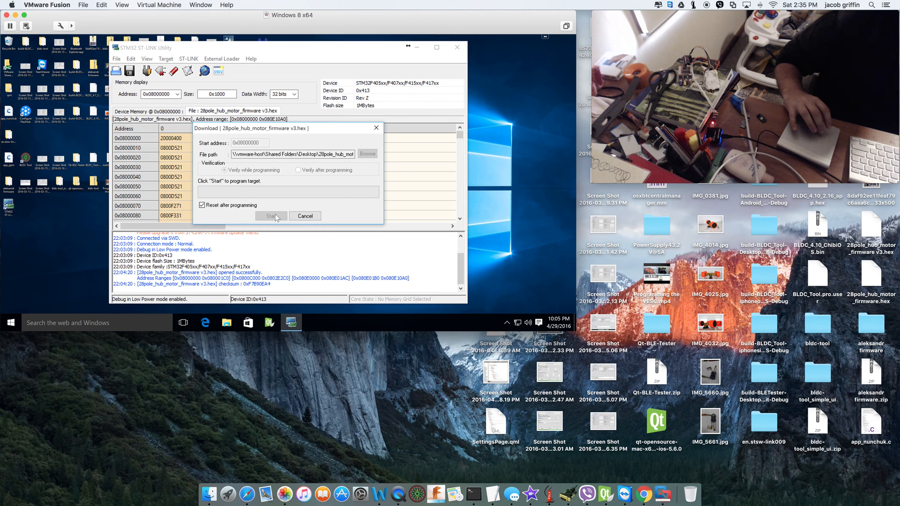
pyautogui.click(269, 216)
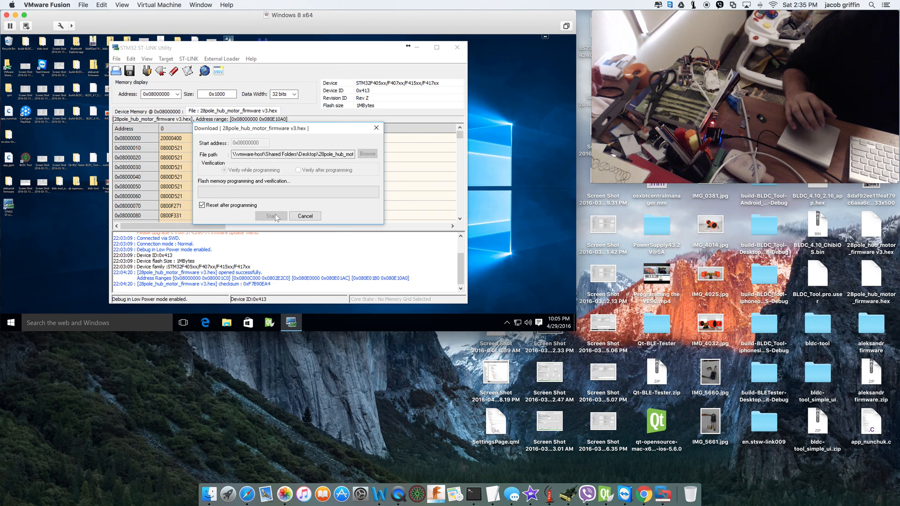
pyautogui.click(269, 216)
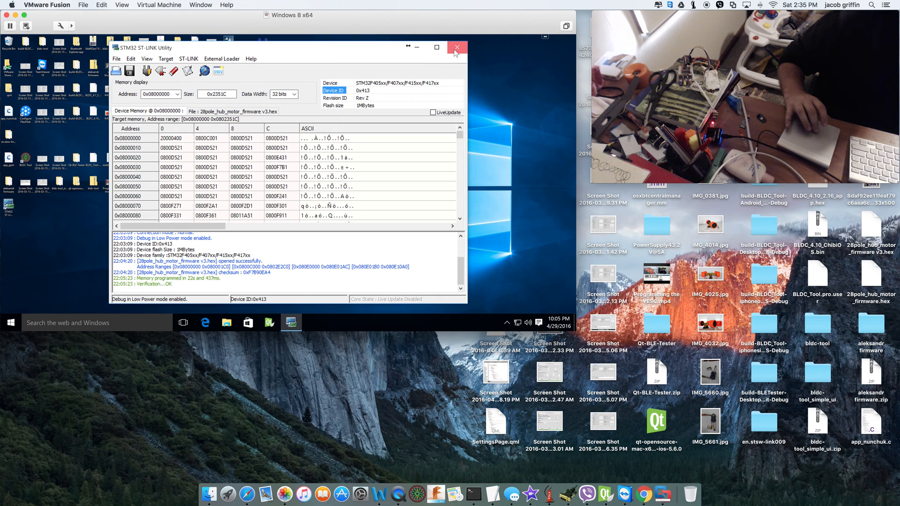
# Close the STM32 ST-LINK Utility window, leaving an empty Windows desktop.
pyautogui.click(457, 47)
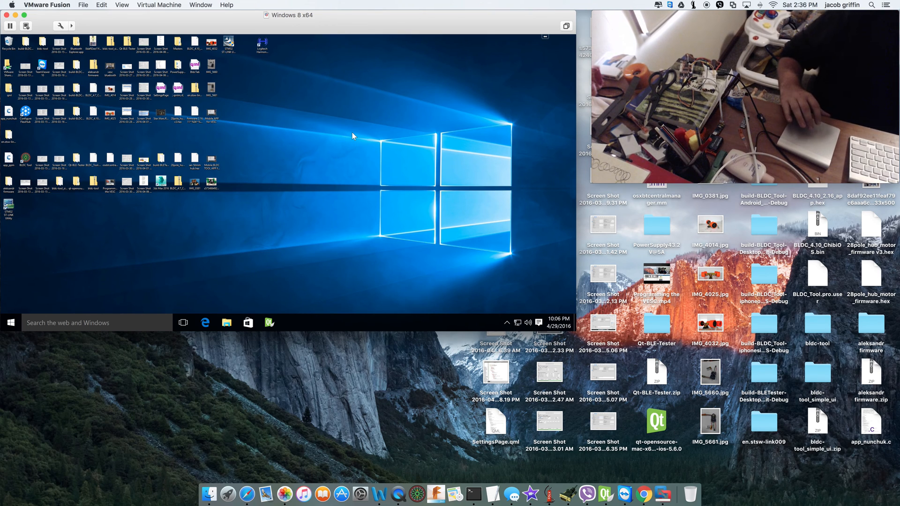
pyautogui.moveTo(149, 13)
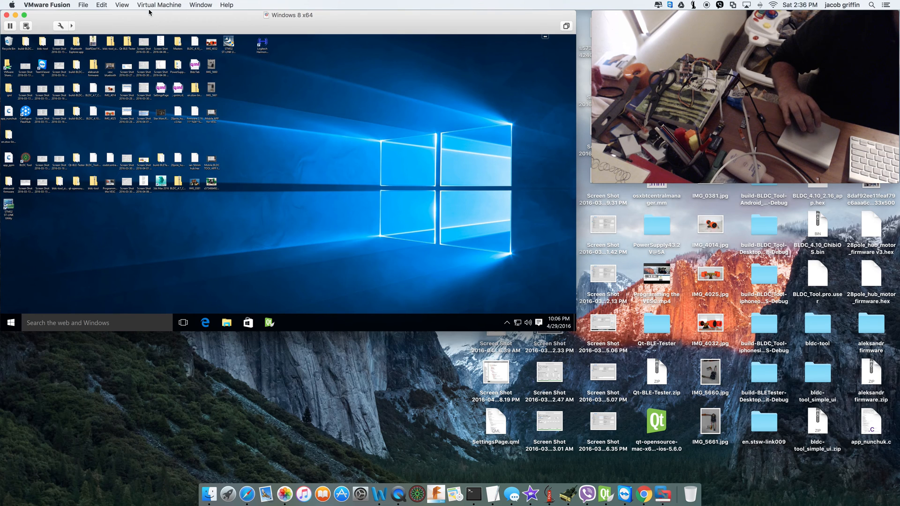
pyautogui.moveTo(247, 180)
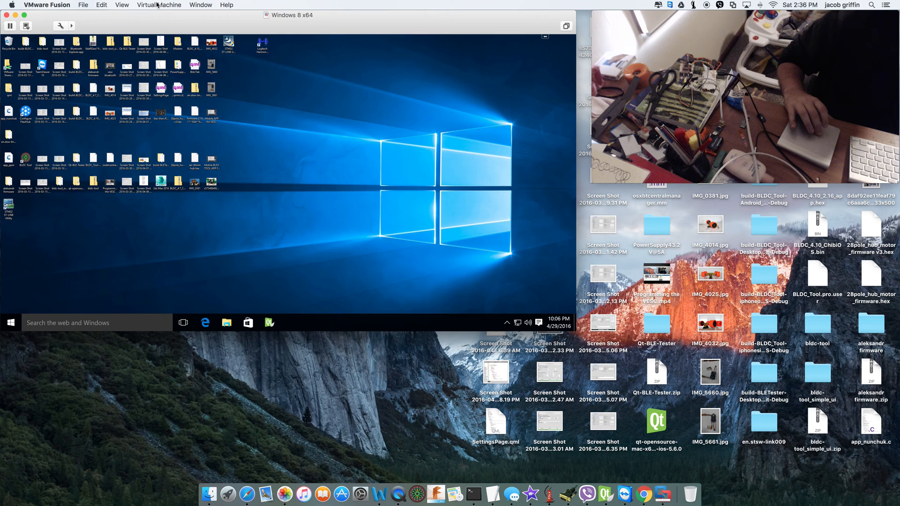
# Route the ChibiOS Virtual COM Port to the Mac through Virtual Machine > USB & Bluetooth.
pyautogui.click(159, 5)
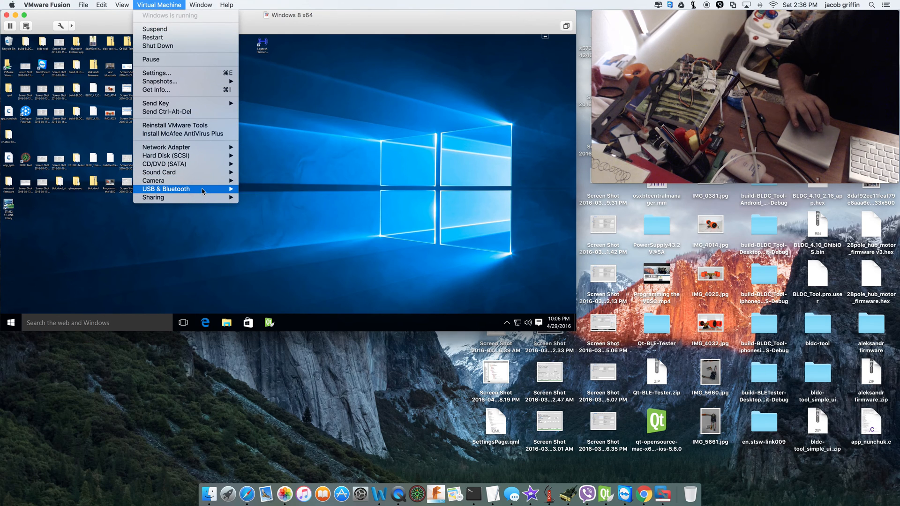
pyautogui.click(270, 248)
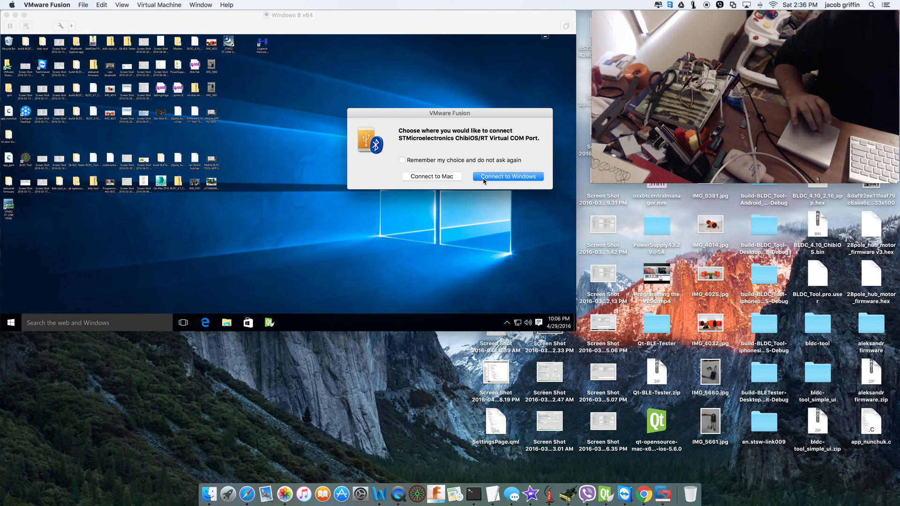
pyautogui.click(507, 176)
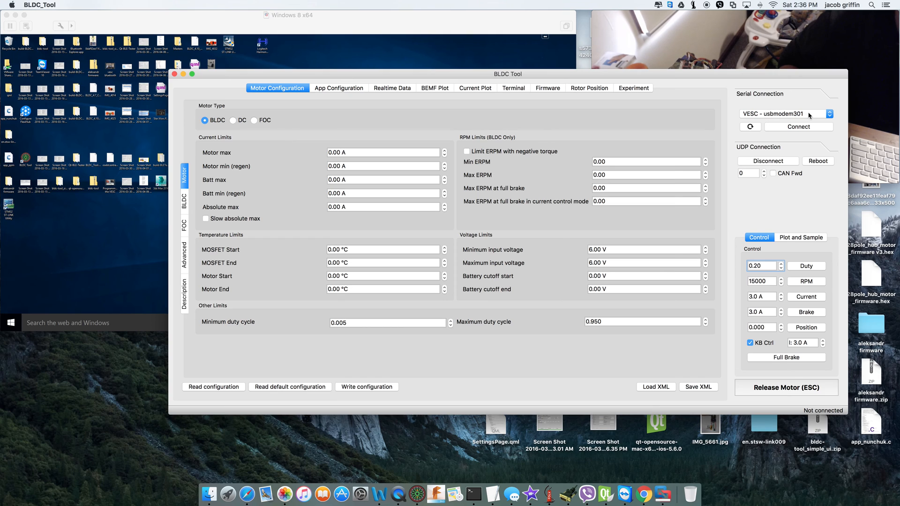
# Connect to the VESC on firmware 2.16, read its configurations, and reach the Firmware tab.
pyautogui.click(797, 127)
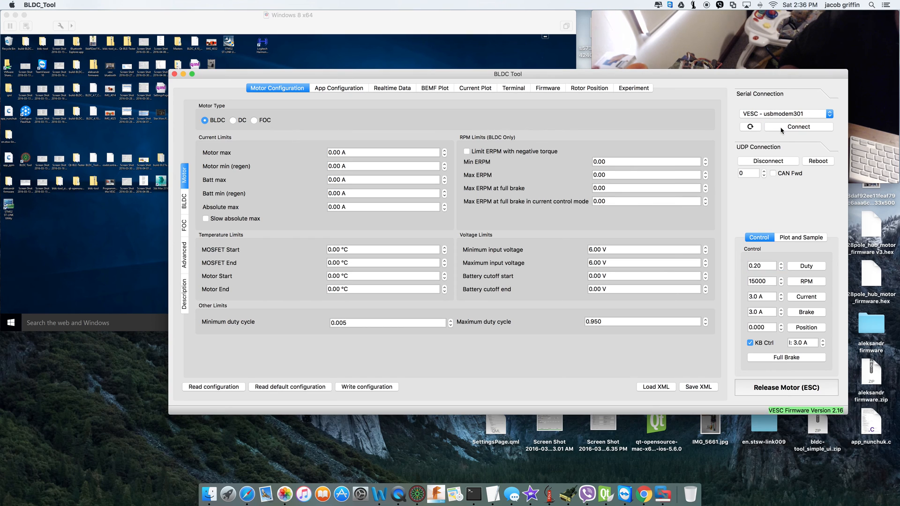
pyautogui.click(797, 127)
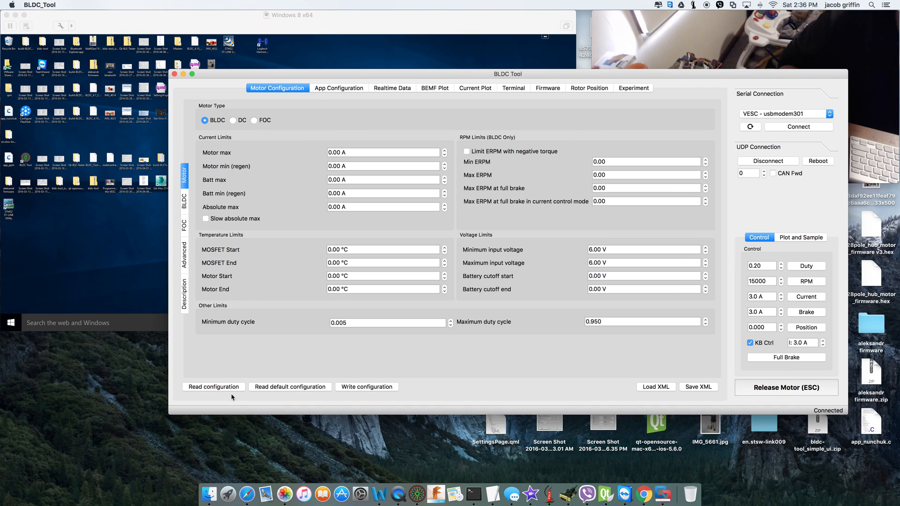
pyautogui.click(212, 386)
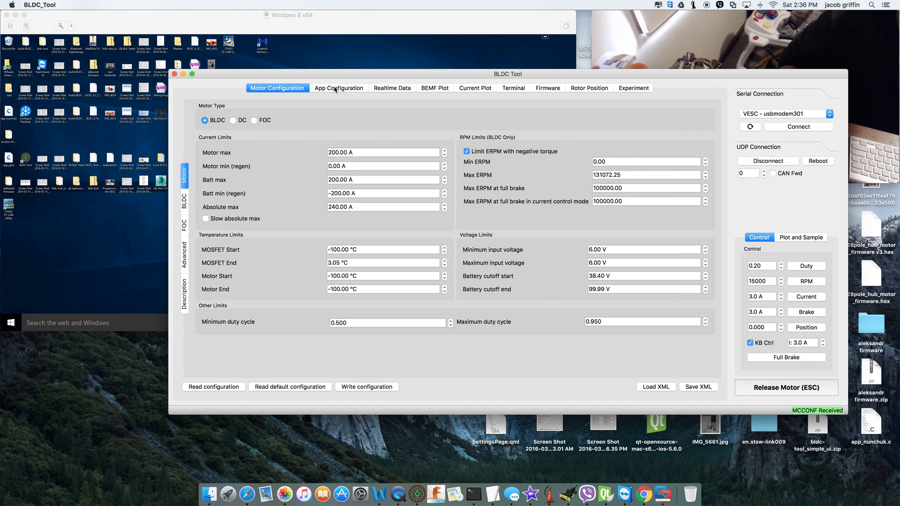
pyautogui.click(339, 87)
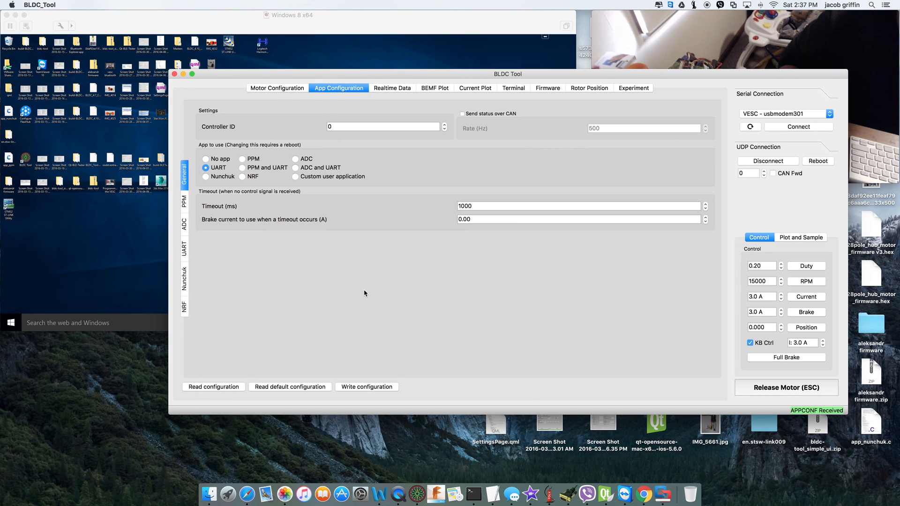
pyautogui.click(546, 87)
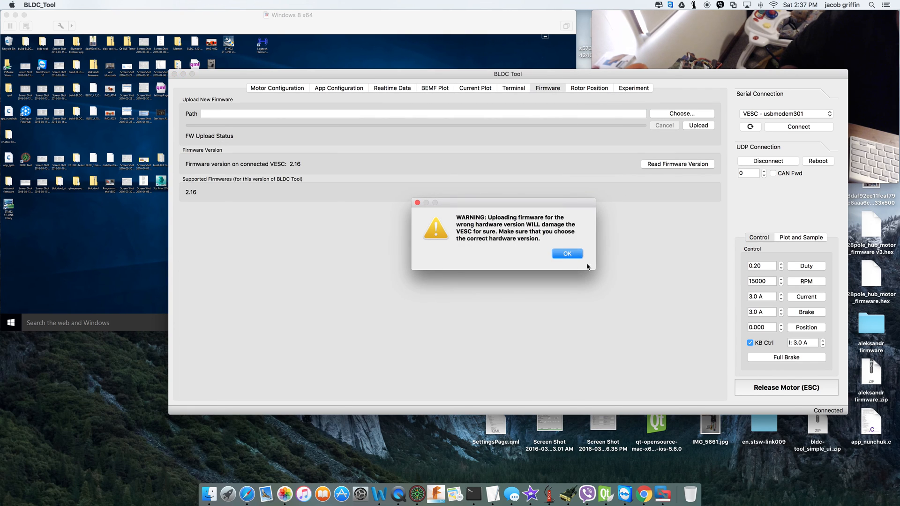
# Dismiss the hardware version warning and pick BLDC_4.7_ChibiOS.bin from the Desktop.
pyautogui.click(566, 254)
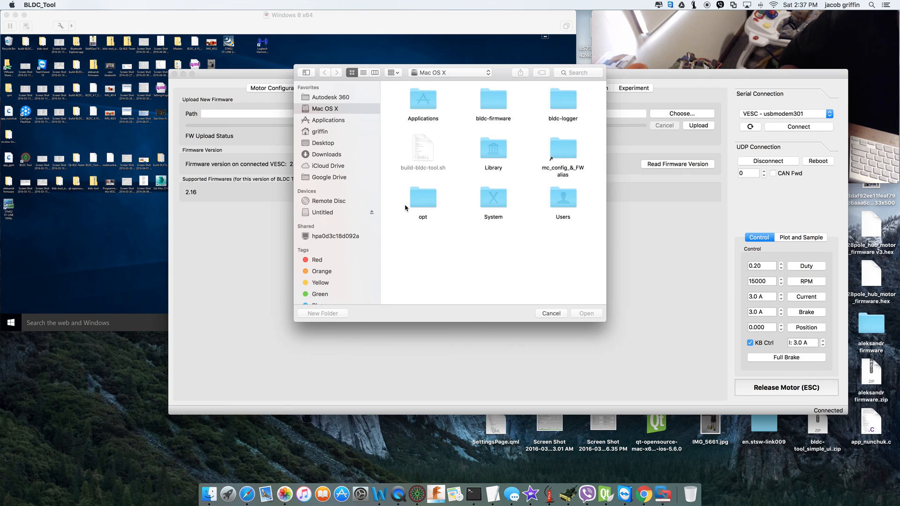
pyautogui.click(322, 142)
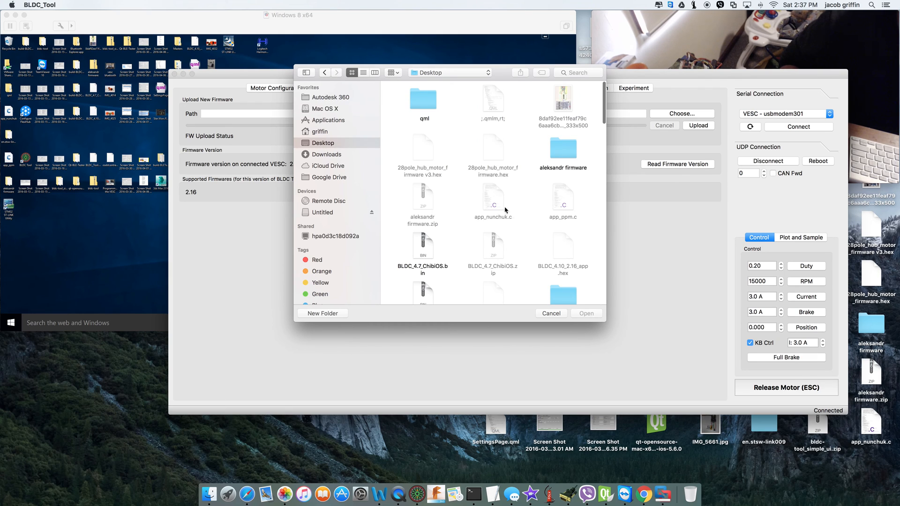
pyautogui.click(422, 174)
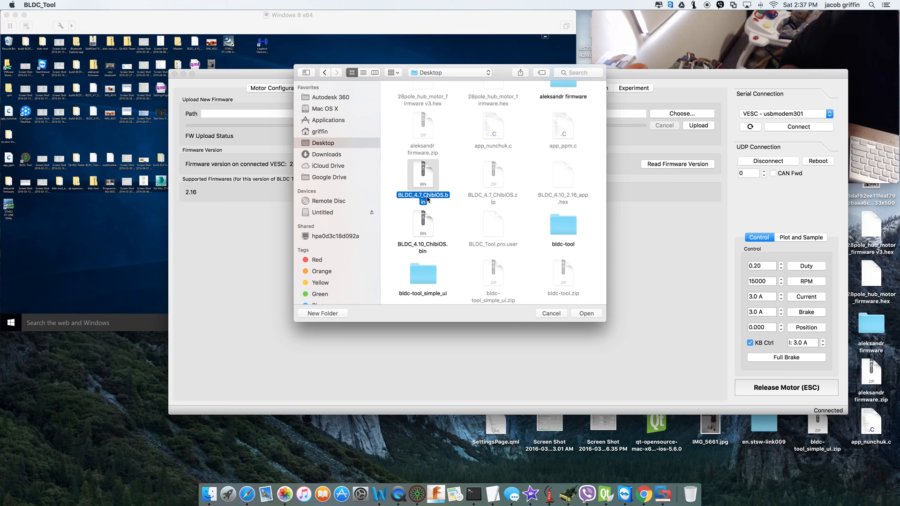
pyautogui.moveTo(573, 299)
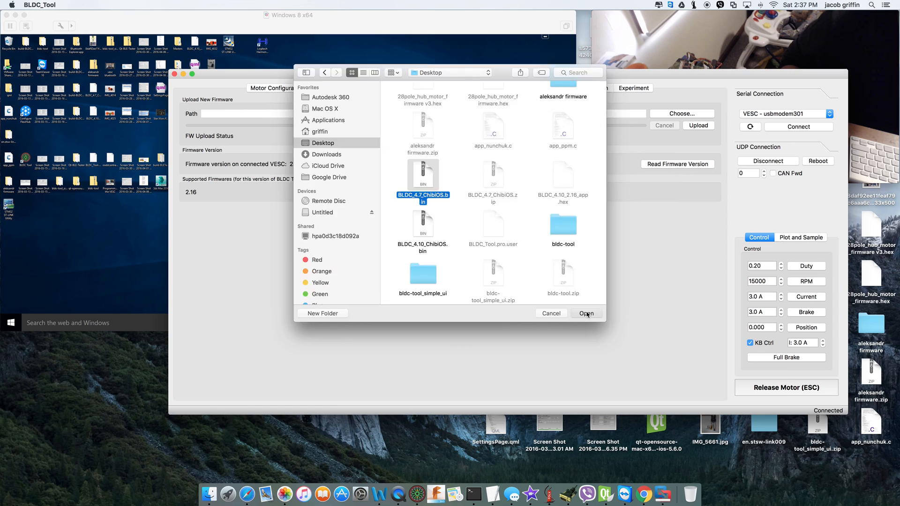
pyautogui.click(585, 314)
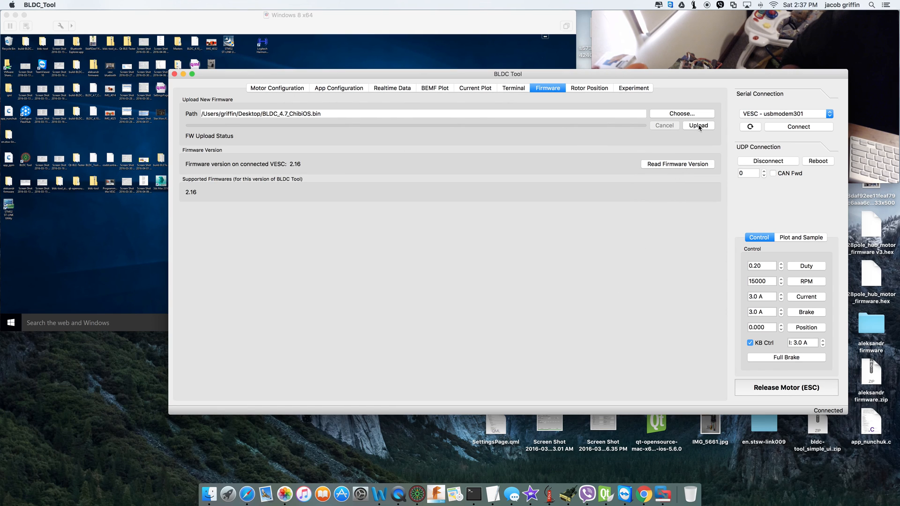
# Upload BLDC_4.7_ChibiOS.bin to the VESC and reconnect after FW Upload Done.
pyautogui.click(697, 125)
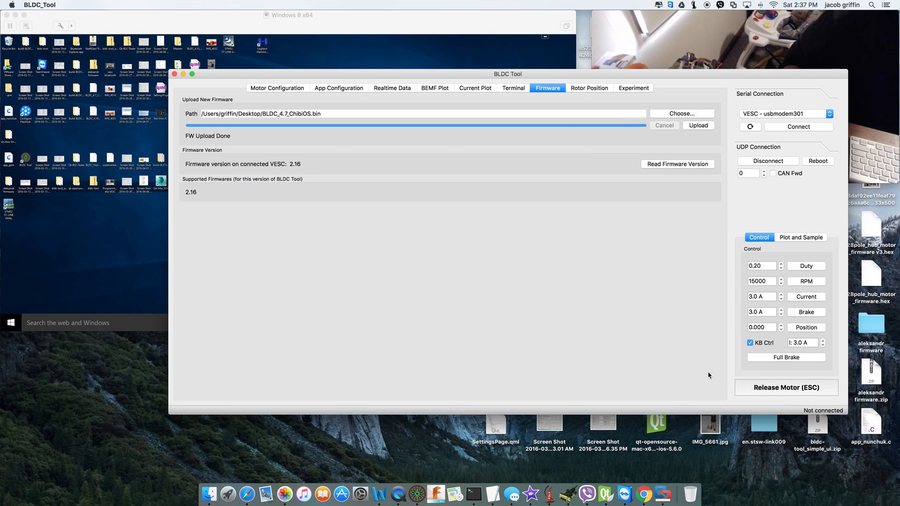
pyautogui.moveTo(802, 147)
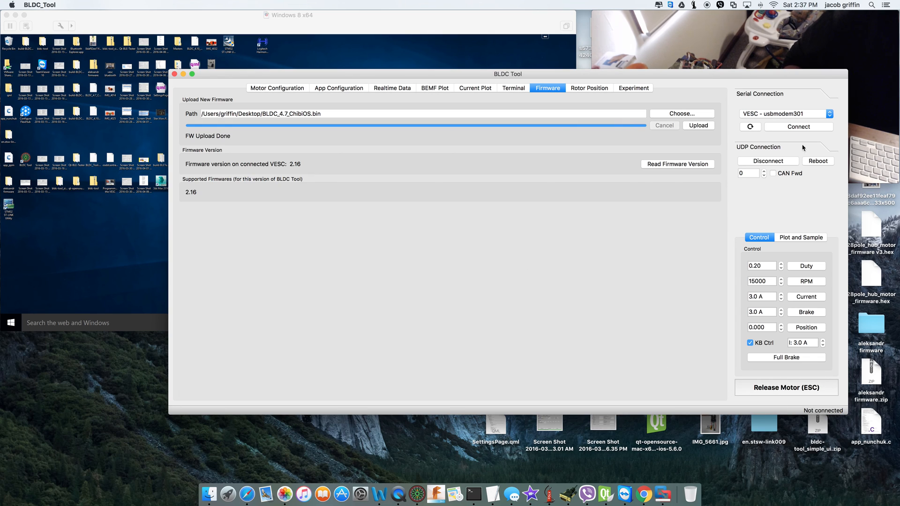
pyautogui.click(798, 127)
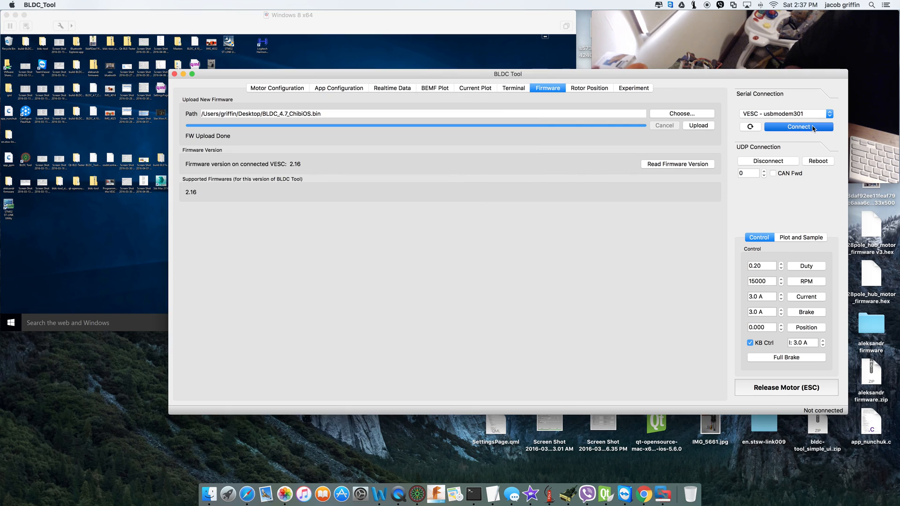
pyautogui.click(798, 126)
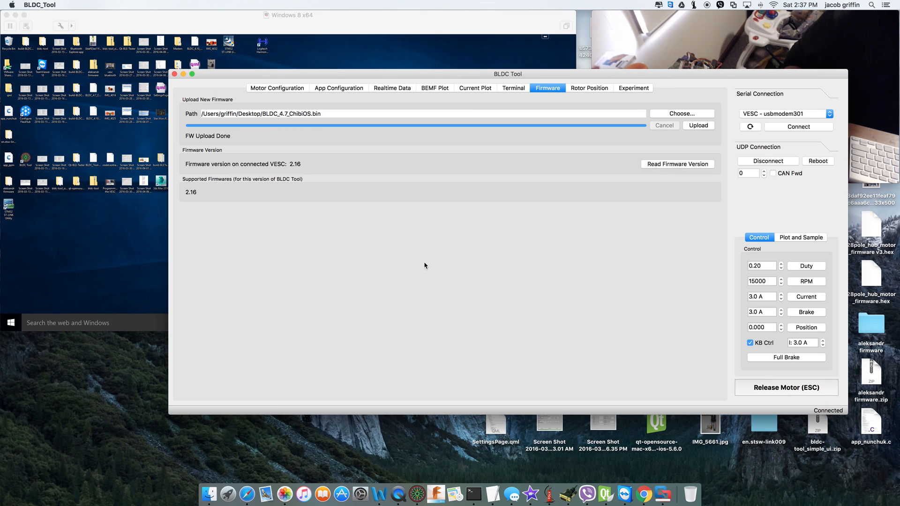